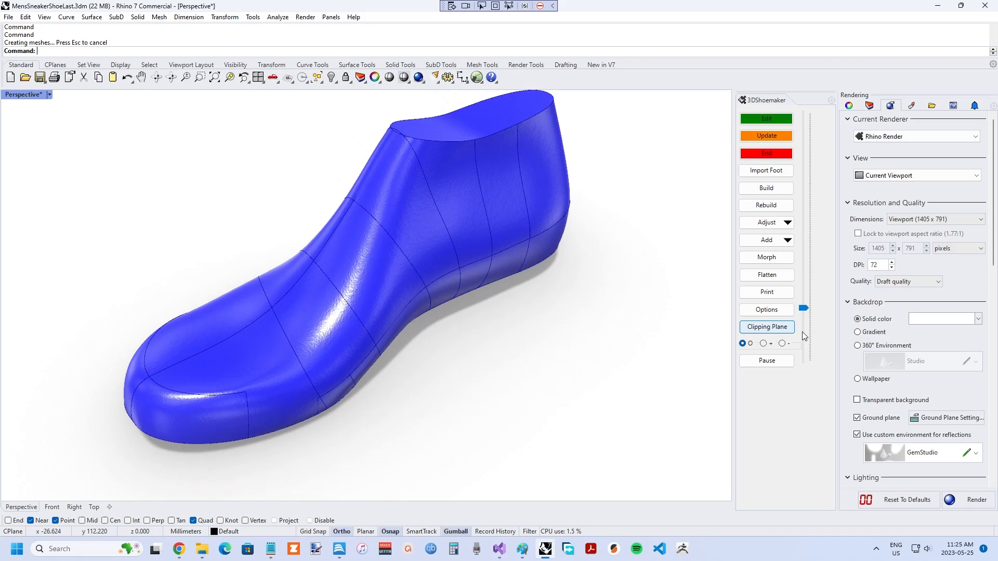
Select the surfaced last and hide it, leaving only the SubD body visible.
{"action": "left_click", "coordinate": [766, 205]}
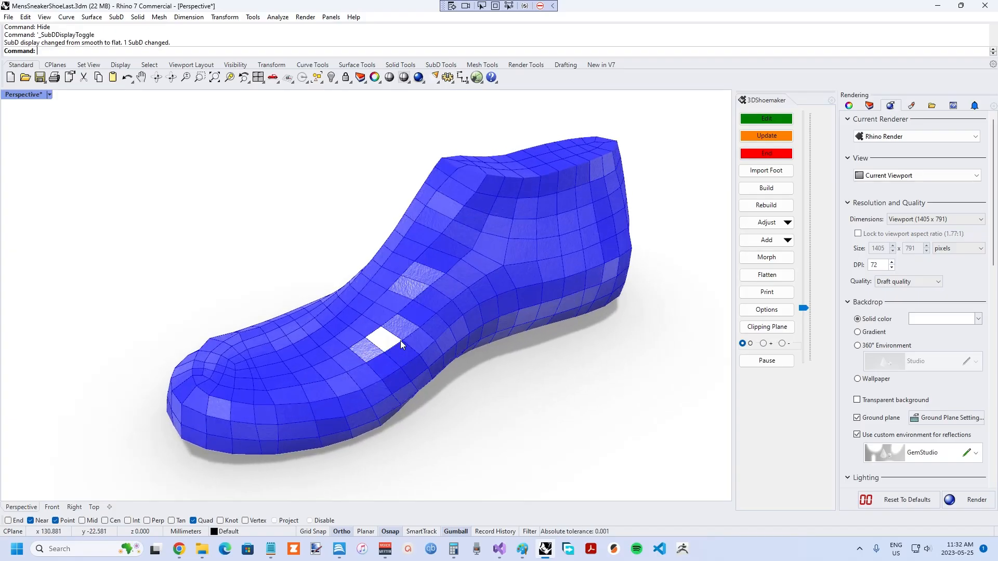
Toggle the SubD last back to smooth display and restore the Perspective view of the surfaced last.
{"action": "left_click_drag", "start_coordinate": [400, 343], "coordinate": [353, 310]}
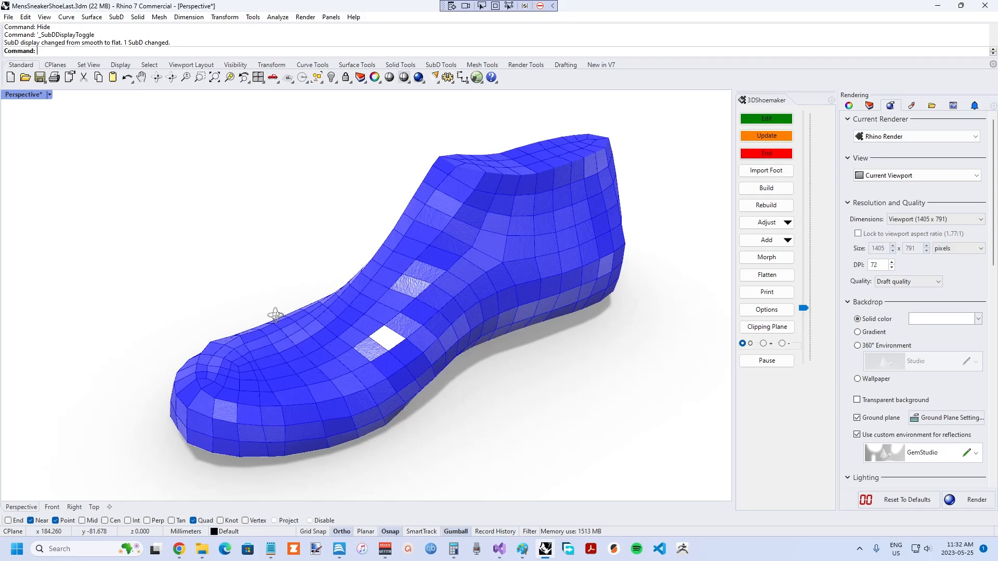
{"action": "key", "text": "Enter"}
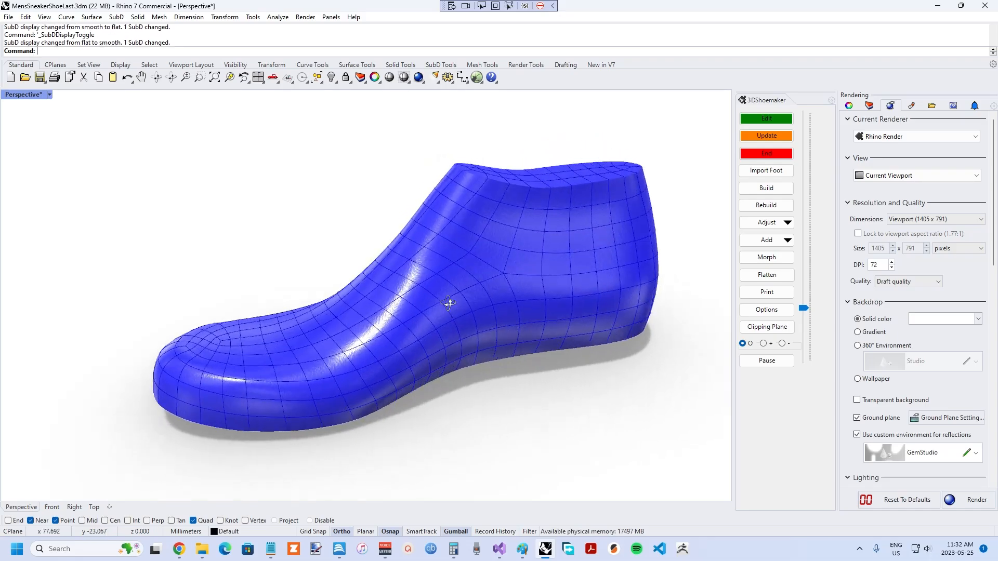
{"action": "left_click", "coordinate": [493, 300]}
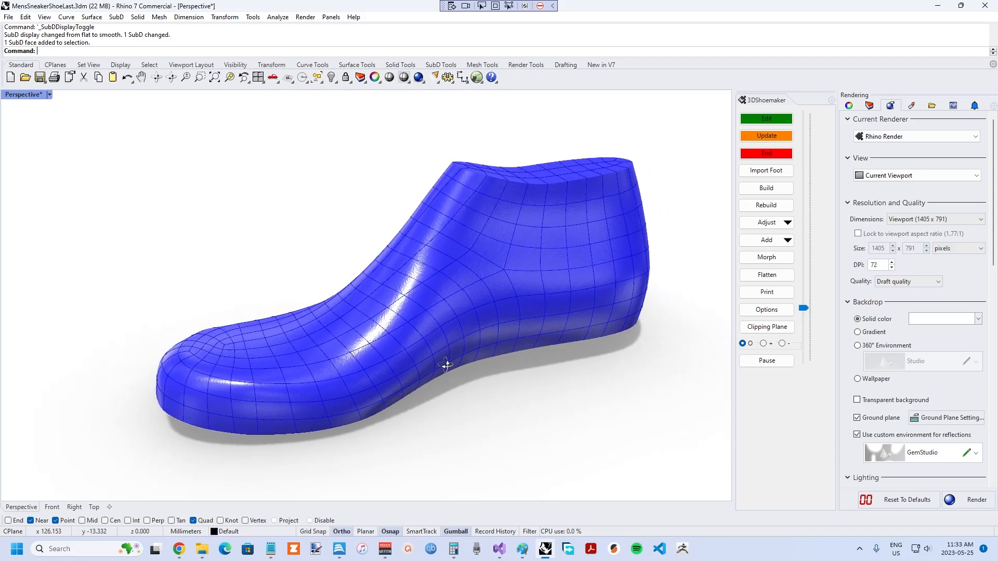
{"action": "left_click_drag", "start_coordinate": [445, 366], "coordinate": [455, 379]}
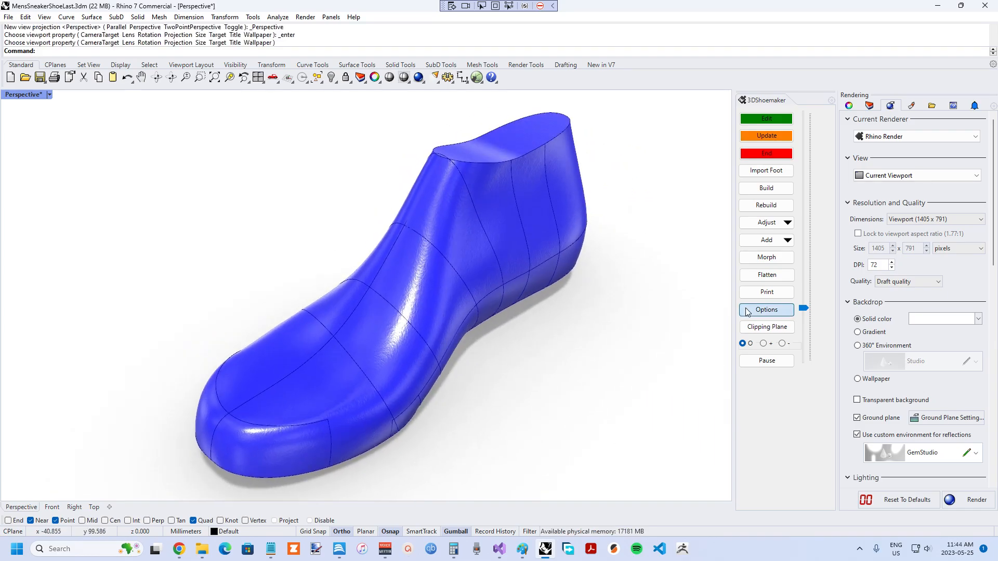
Set 3DShoemaker to build a SubD last with edge length 11 and start the rebuild.
{"action": "left_click", "coordinate": [766, 310]}
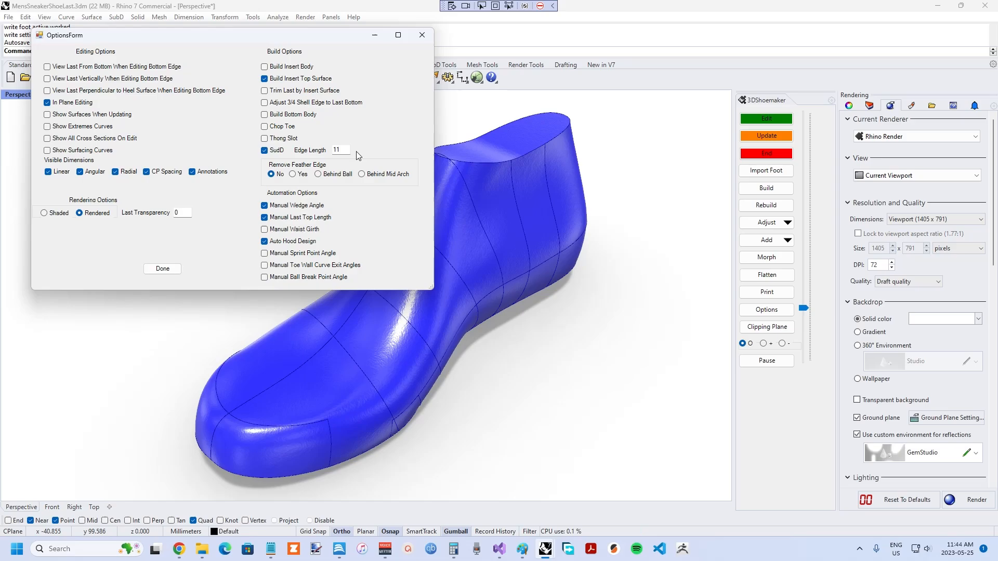
{"action": "left_click", "coordinate": [162, 268]}
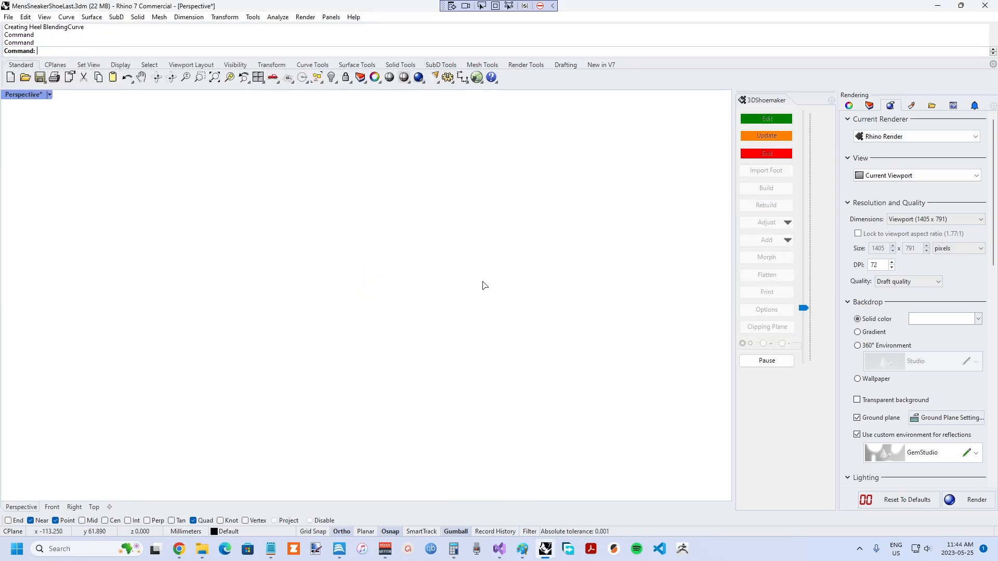
{"action": "mouse_move", "coordinate": [482, 284]}
{"action": "type", "text": "Hide"}
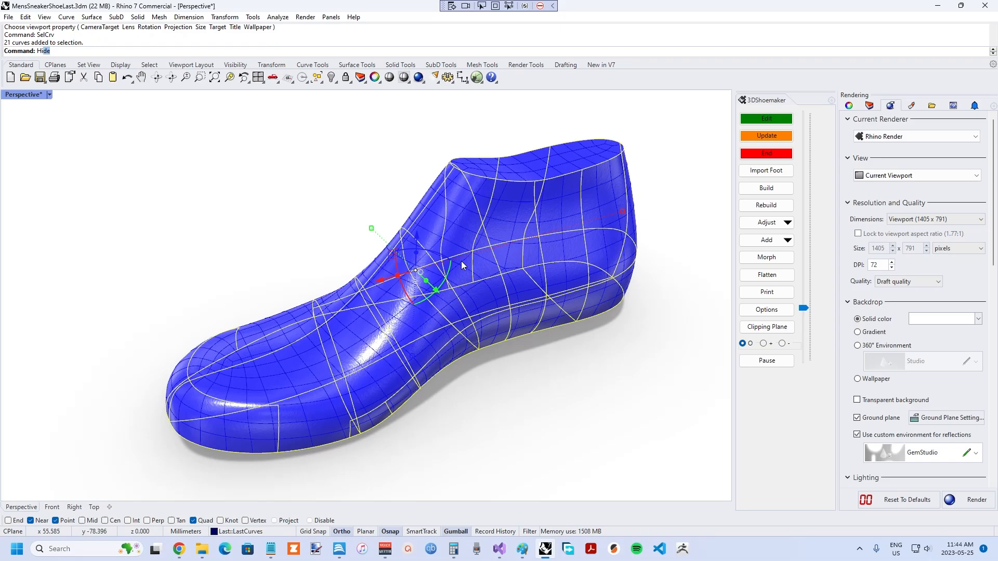
Zoom in on the rebuilt SubD last with its denser quad mesh.
{"action": "scroll", "scroll_direction": "up", "scroll_amount": 3}
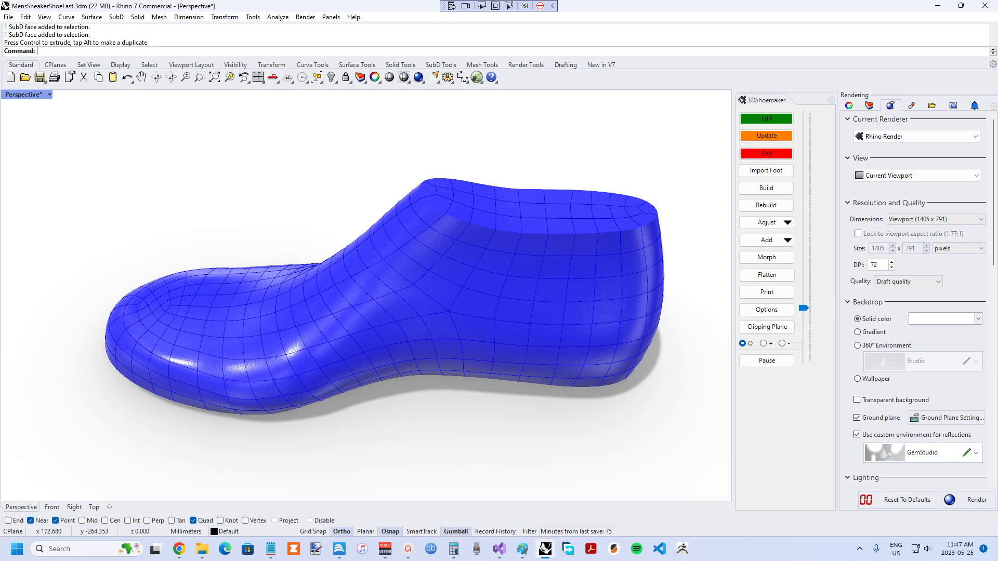
{"action": "left_click", "coordinate": [765, 309]}
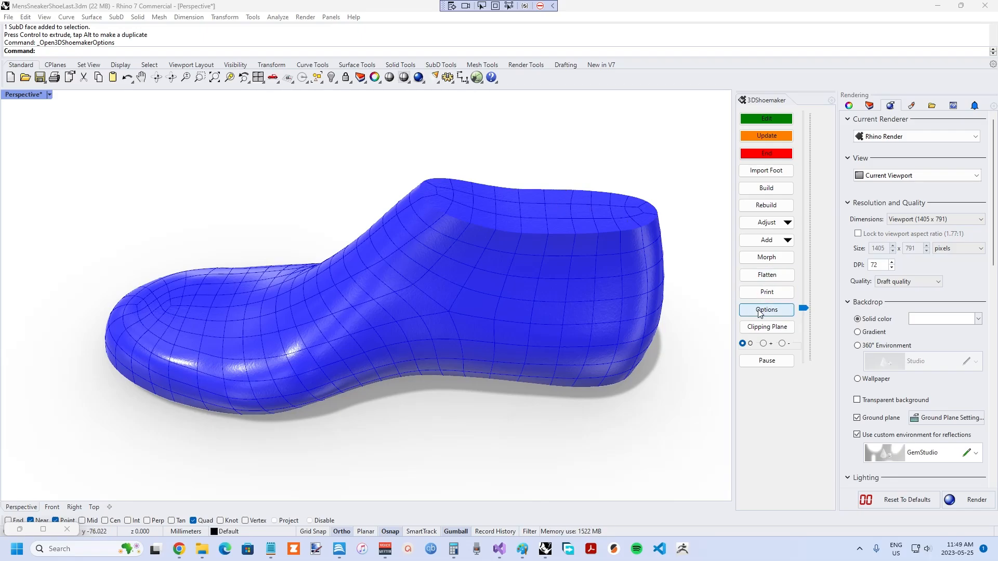
{"action": "left_click", "coordinate": [765, 309]}
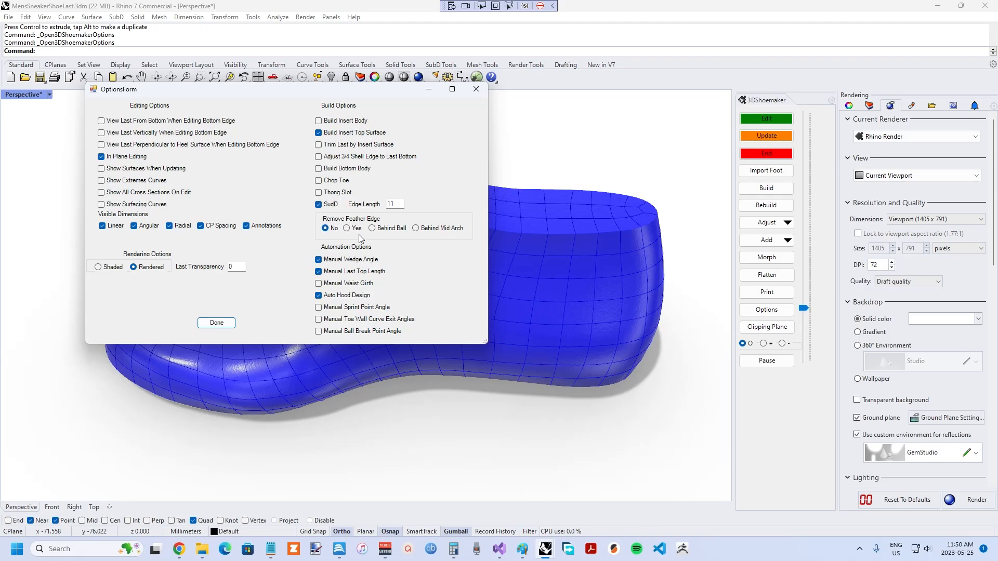
{"action": "left_click", "coordinate": [215, 322]}
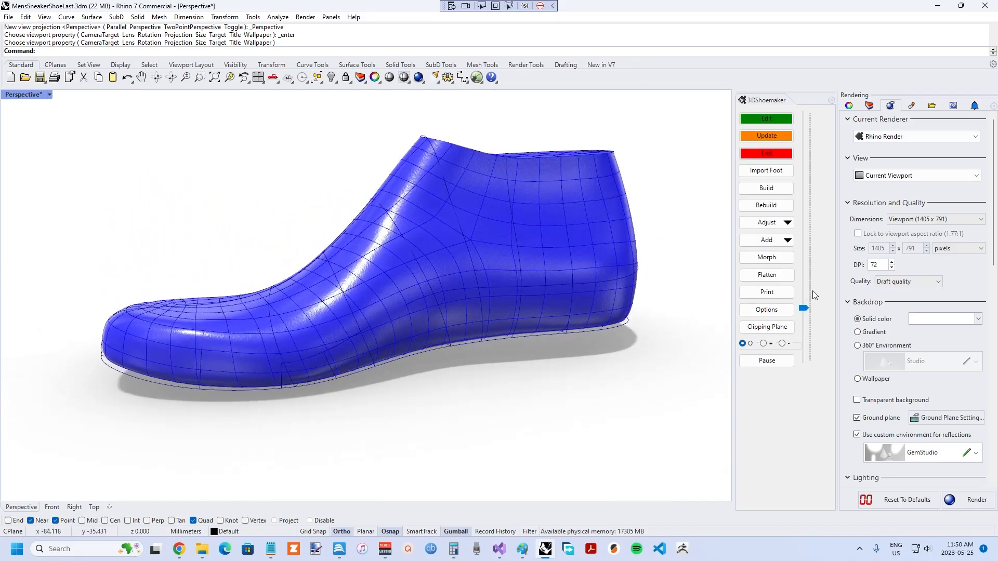
View the last's underside and start selecting its curves with SelCrv.
{"action": "left_click", "coordinate": [766, 309]}
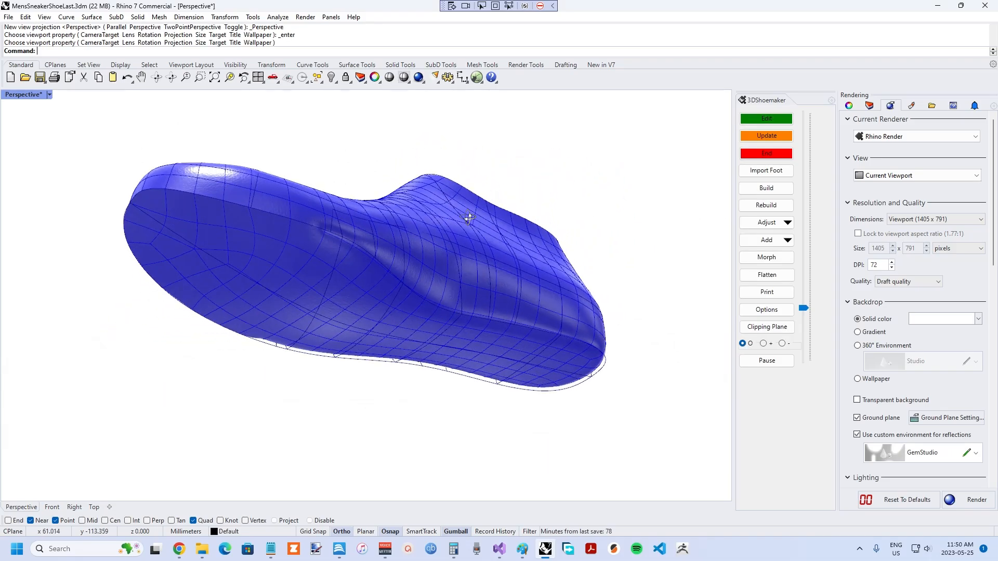
{"action": "type", "text": "SelCr"}
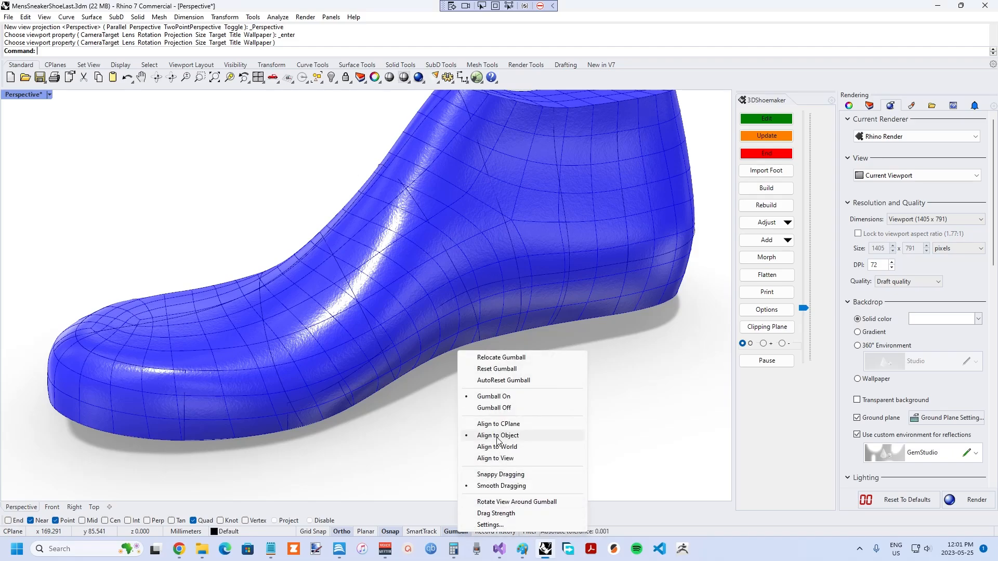
Align the gumball to the object, smooth the last, and start CageEdit with the BoundingBox option.
{"action": "left_click", "coordinate": [498, 436]}
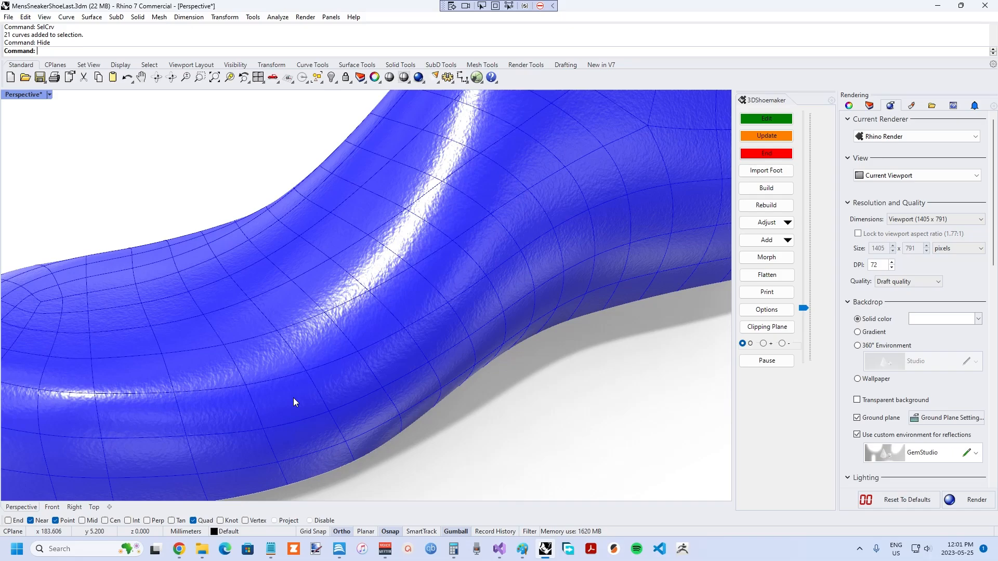
{"action": "left_click", "coordinate": [324, 363]}
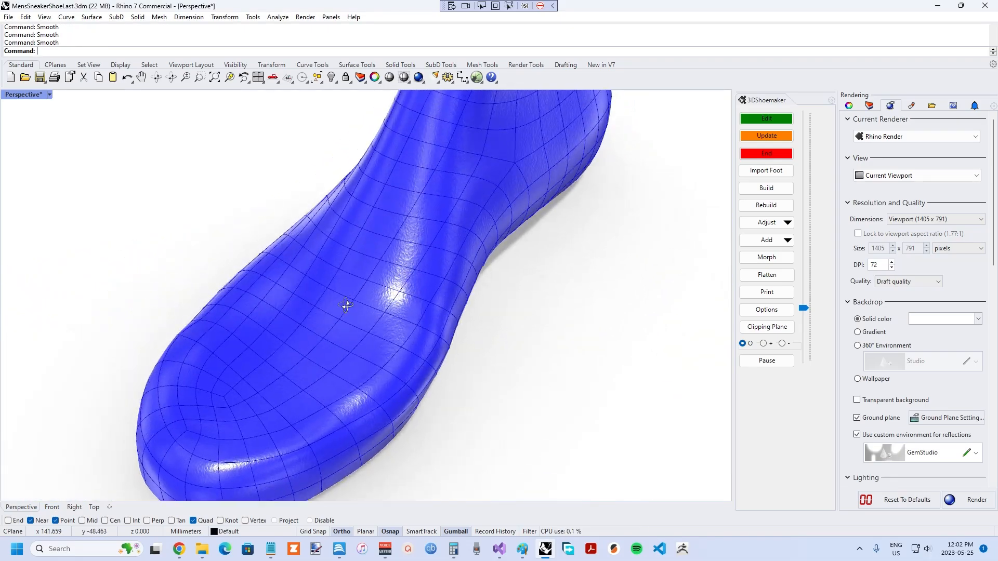
{"action": "left_click_drag", "start_coordinate": [347, 305], "coordinate": [584, 203]}
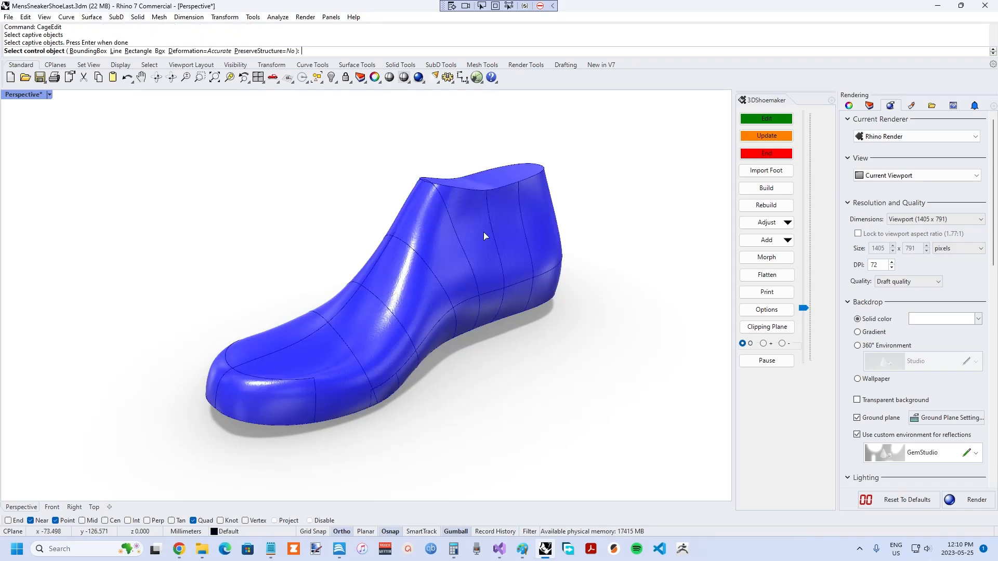
{"action": "type", "text": "b"}
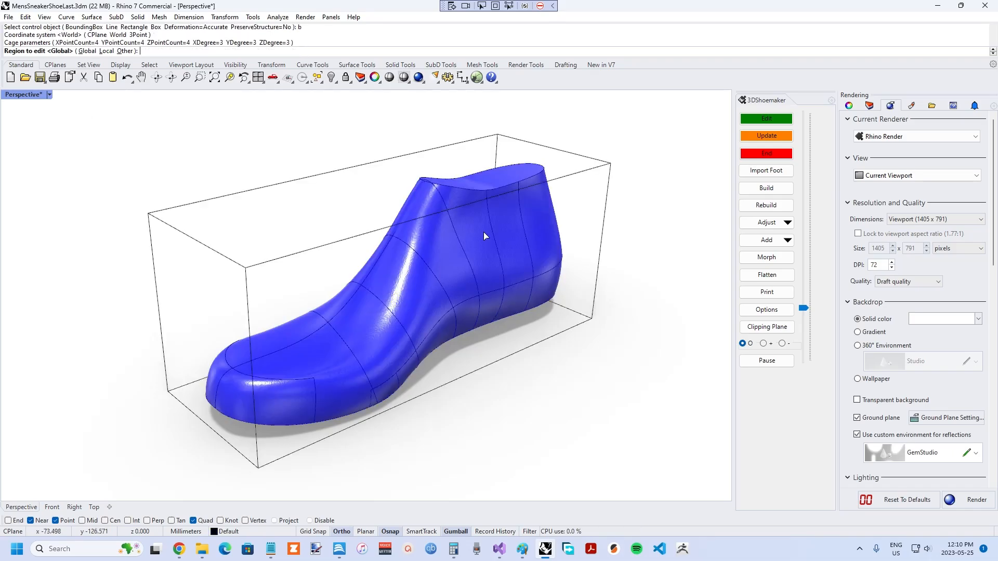